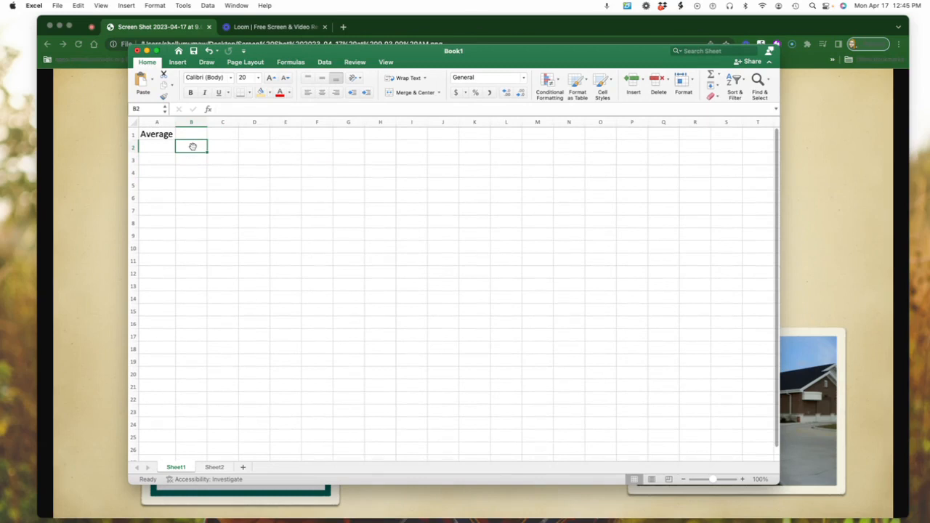
Step: Fill B2:B7 with 67, 55, 78, 43, 20 and 58 under the Average heading
{"action": "type", "text": "67"}
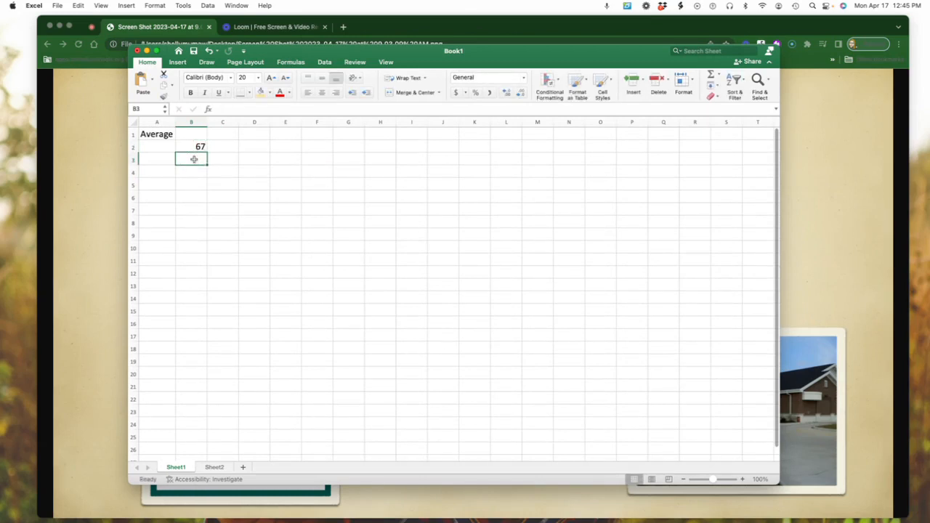
{"action": "type", "text": "55"}
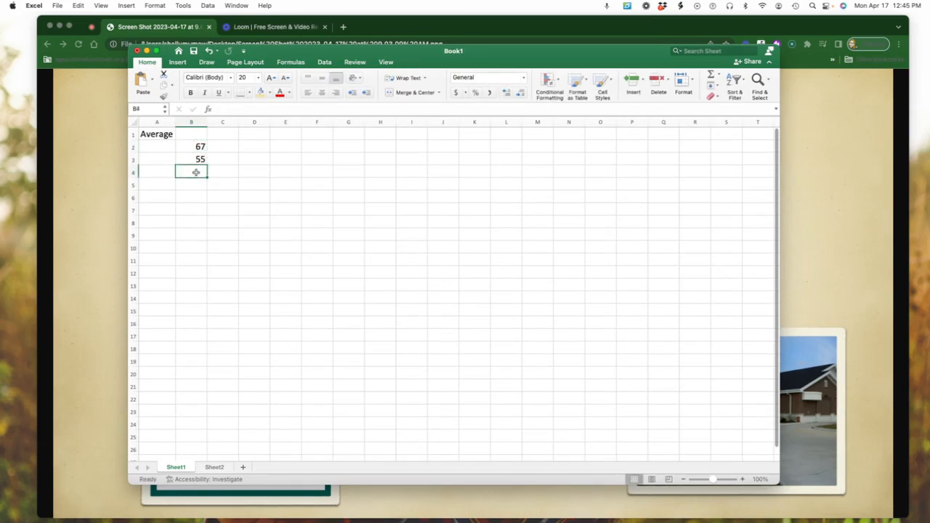
{"action": "type", "text": "78"}
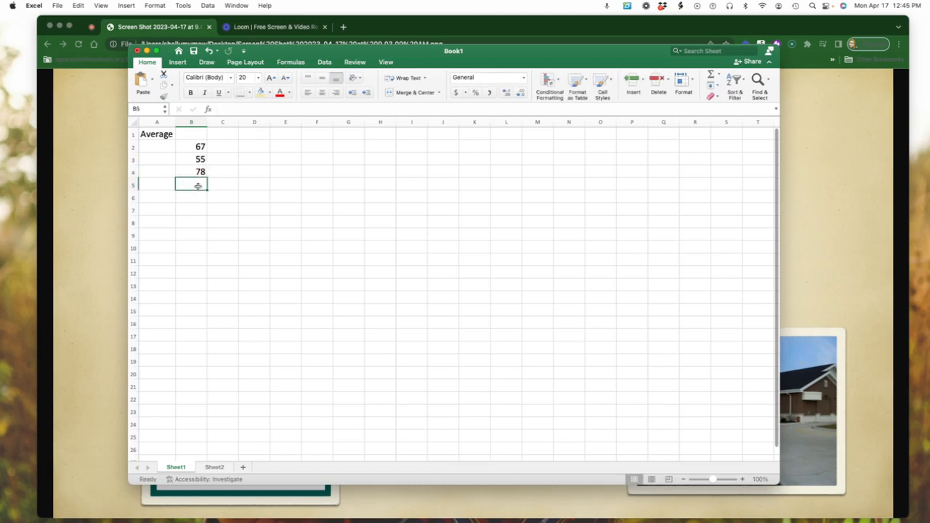
{"action": "type", "text": "43"}
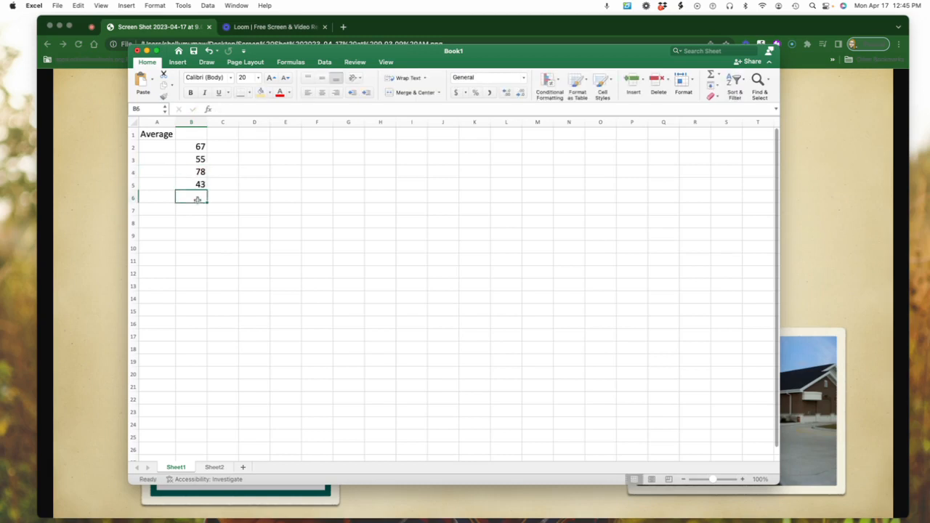
{"action": "type", "text": "20"}
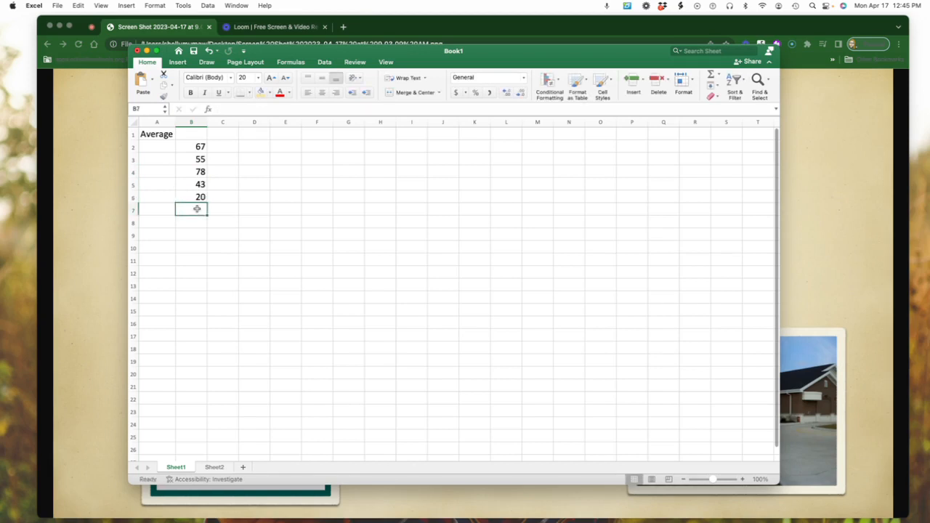
{"action": "type", "text": "58"}
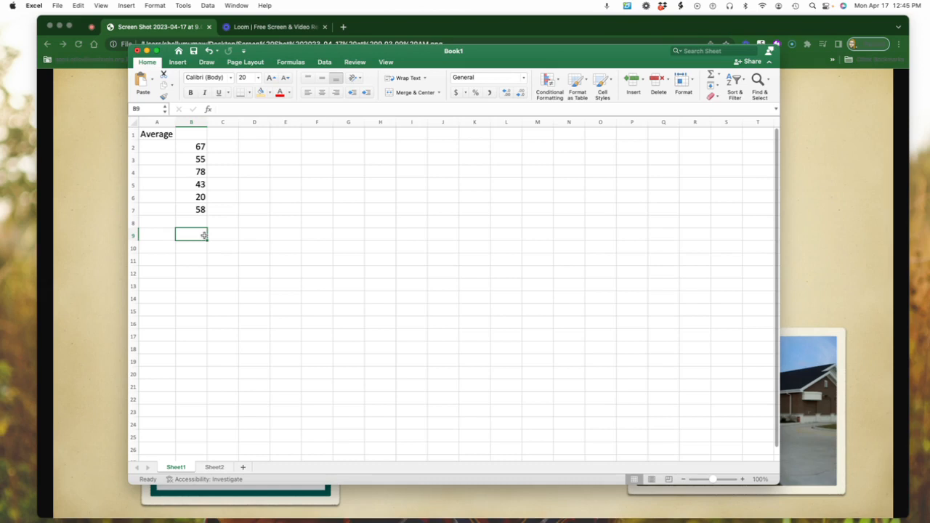
Step: Enter =AVERAGE(B2:B7) in B9, returning 53.5
{"action": "type", "text": "="}
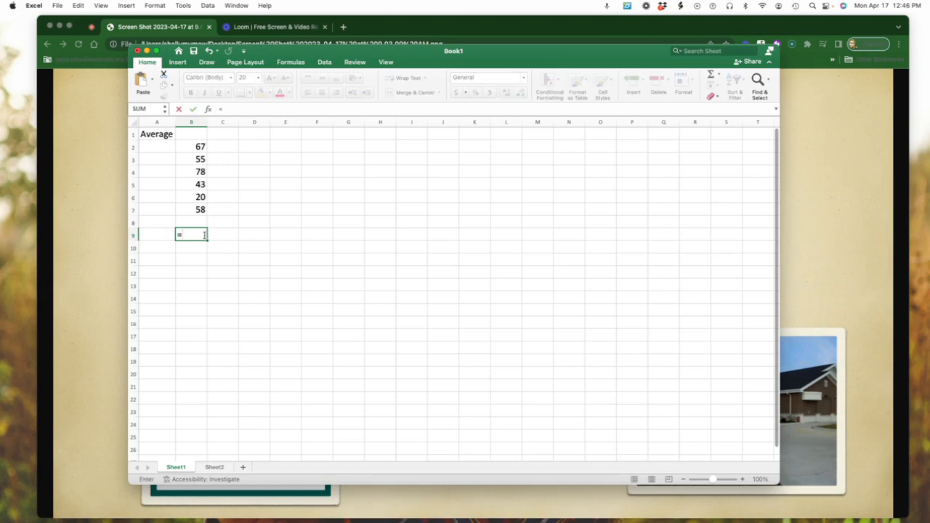
{"action": "type", "text": "aver"}
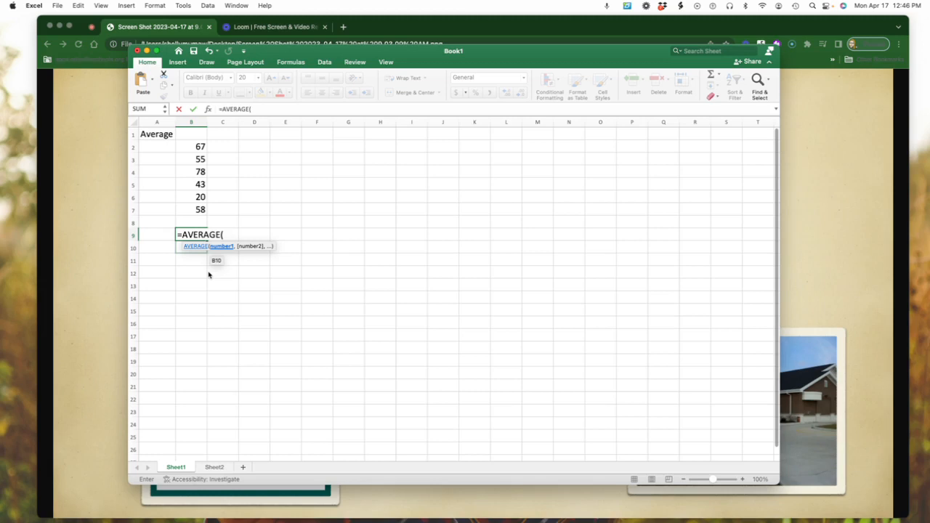
{"action": "left_click", "coordinate": [192, 146]}
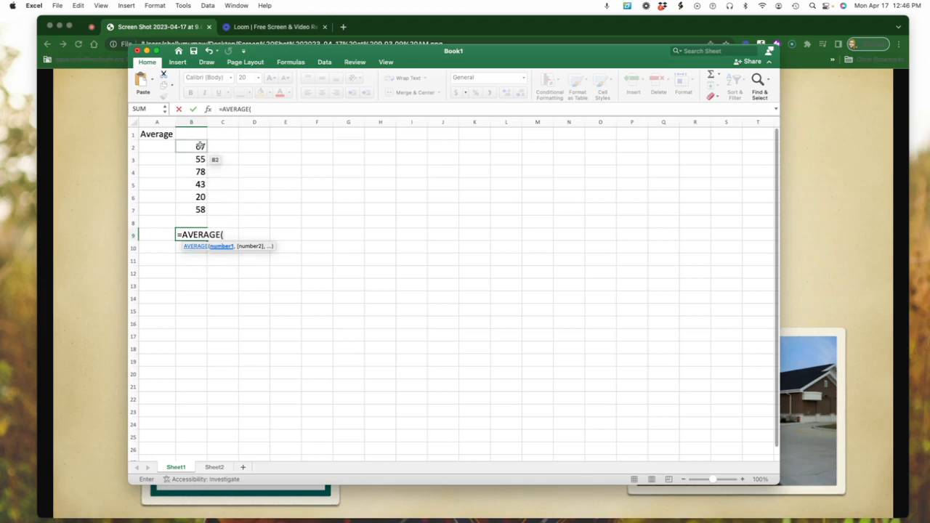
{"action": "left_click", "coordinate": [192, 146]}
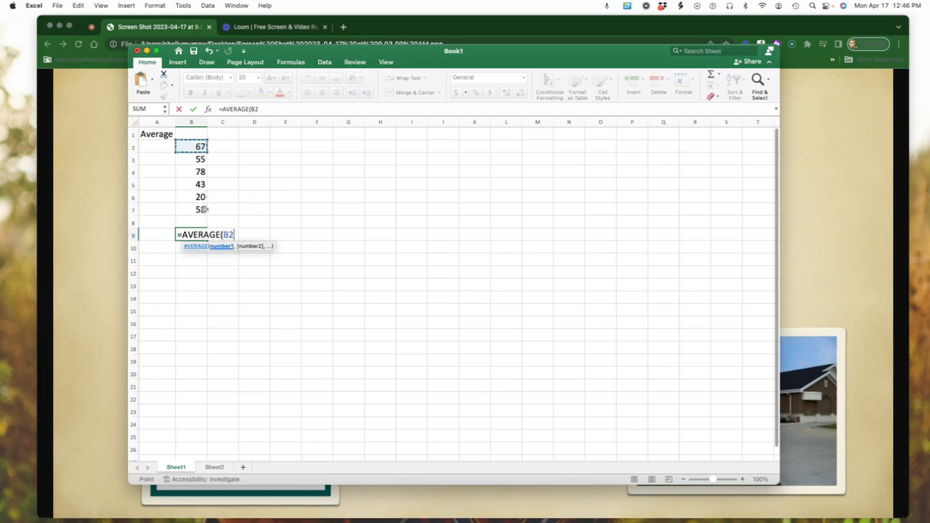
{"action": "mouse_move", "coordinate": [178, 144]}
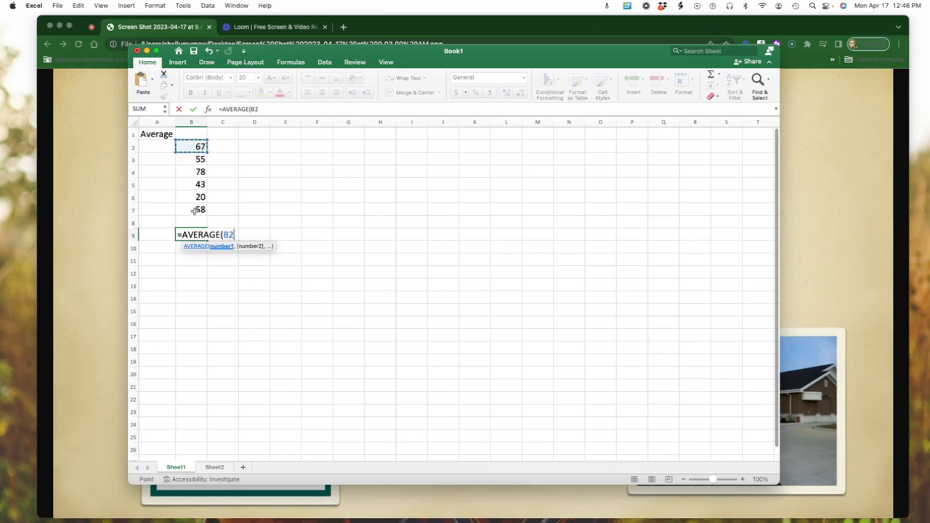
{"action": "left_click_drag", "start_coordinate": [192, 145], "coordinate": [192, 209]}
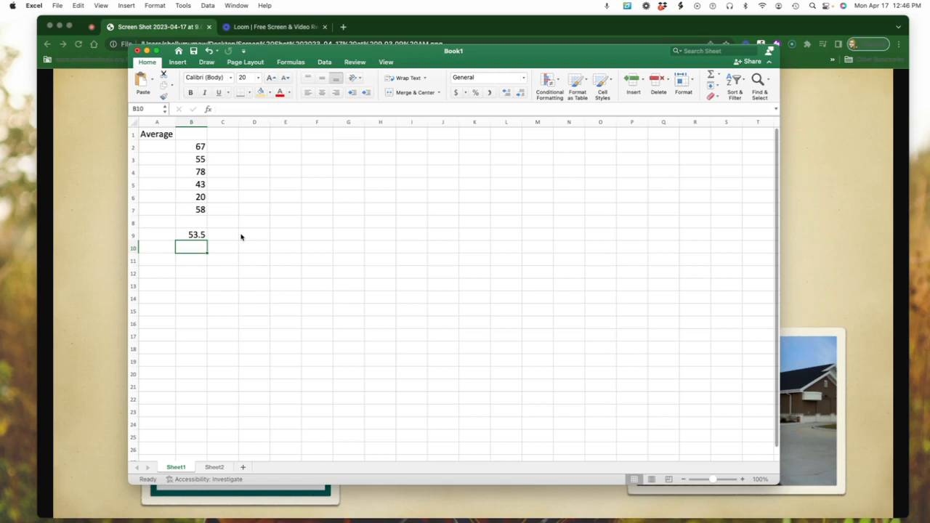
{"action": "mouse_move", "coordinate": [194, 263]}
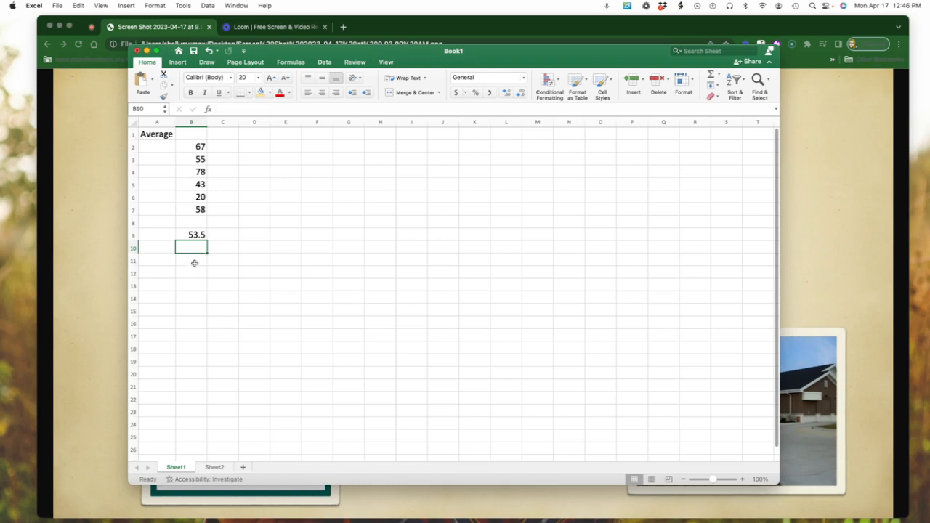
Step: Enter =AVERAGE(100,200) in B11, returning 150
{"action": "left_click", "coordinate": [191, 260]}
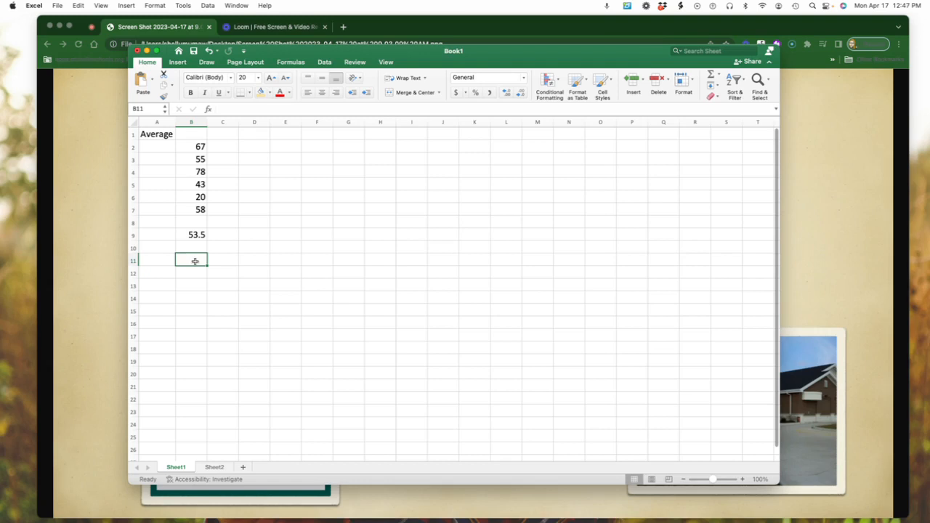
{"action": "type", "text": "="}
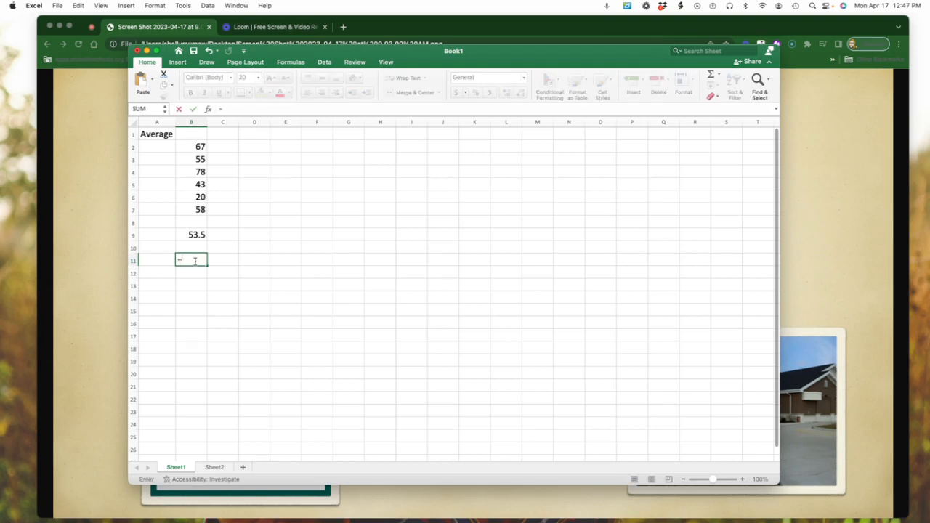
{"action": "type", "text": "ave"}
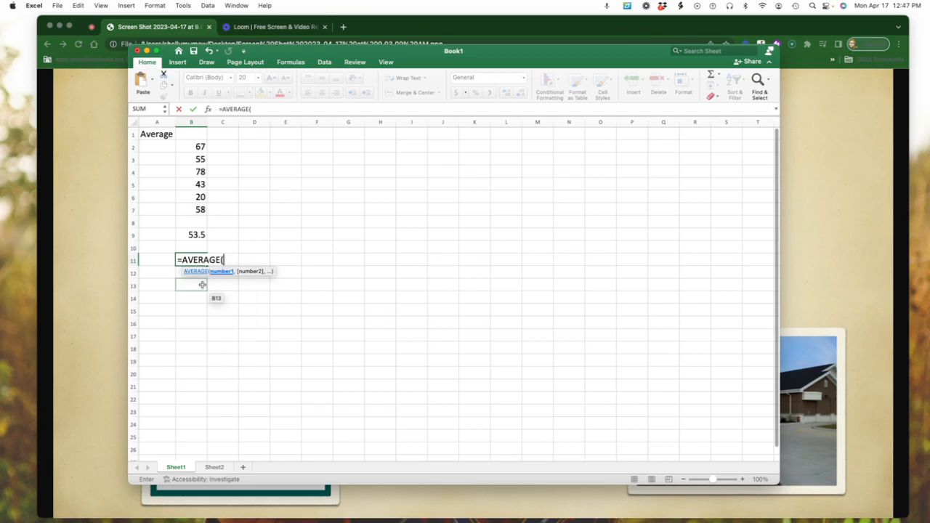
{"action": "type", "text": "100"}
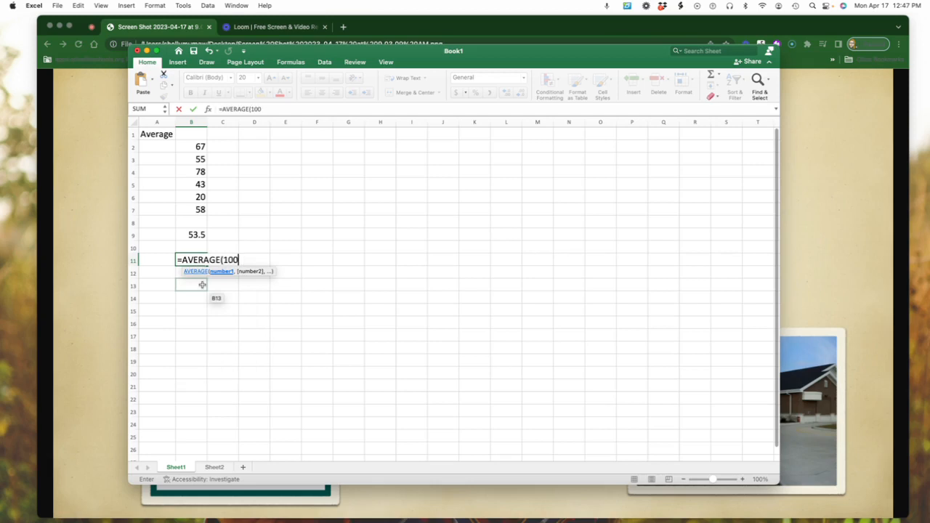
{"action": "type", "text": ",200"}
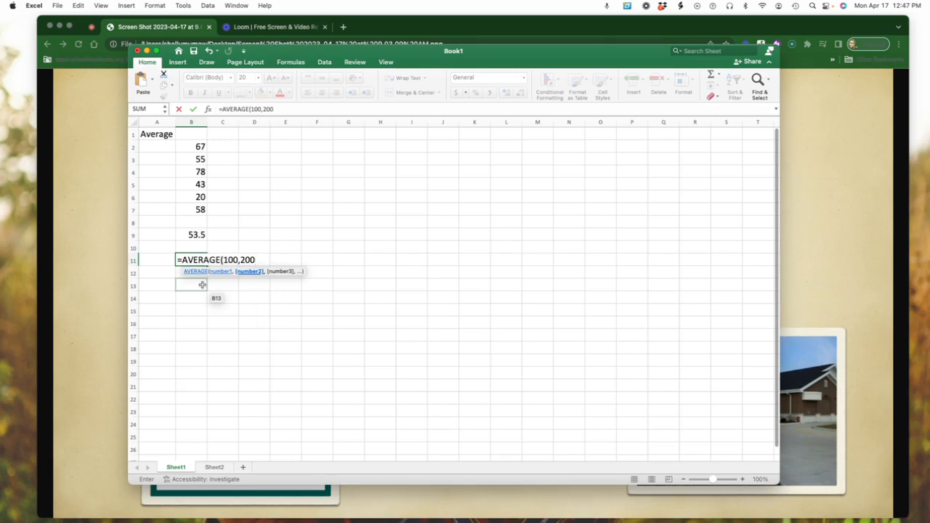
{"action": "type", "text": ")"}
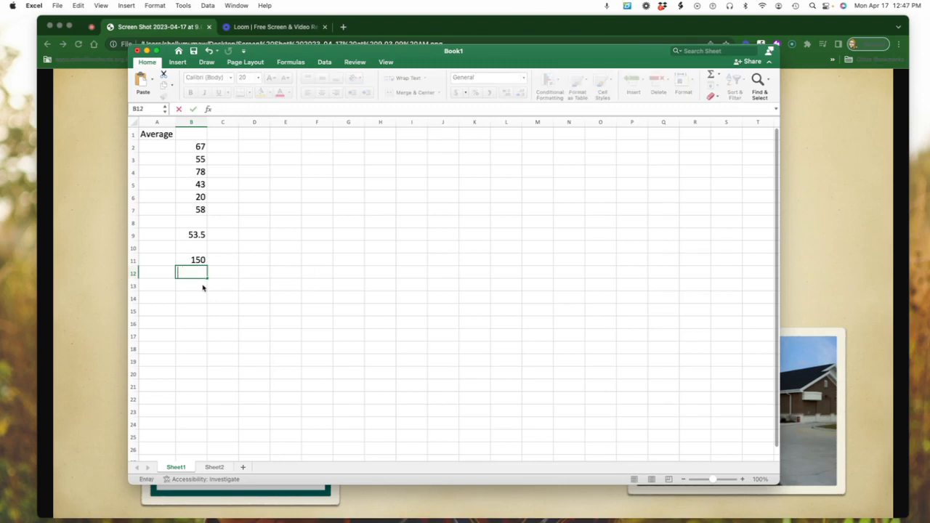
Step: Enter =AVERAGE(50,75,100) in B12, returning 75
{"action": "type", "text": "="}
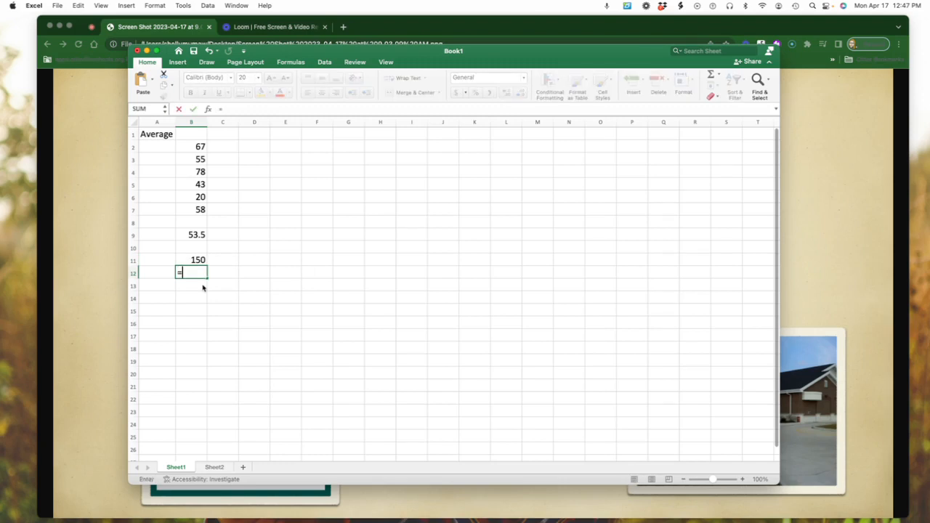
{"action": "type", "text": "aver"}
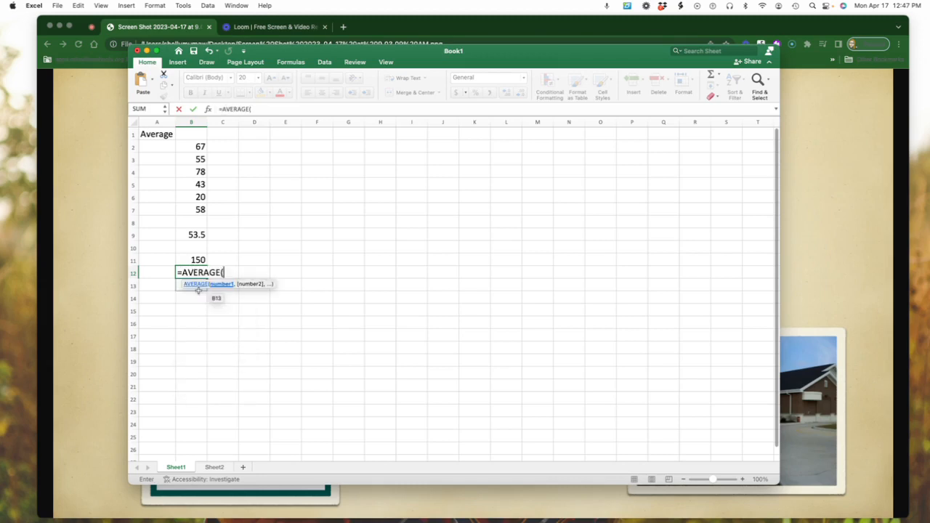
{"action": "left_click", "coordinate": [192, 297]}
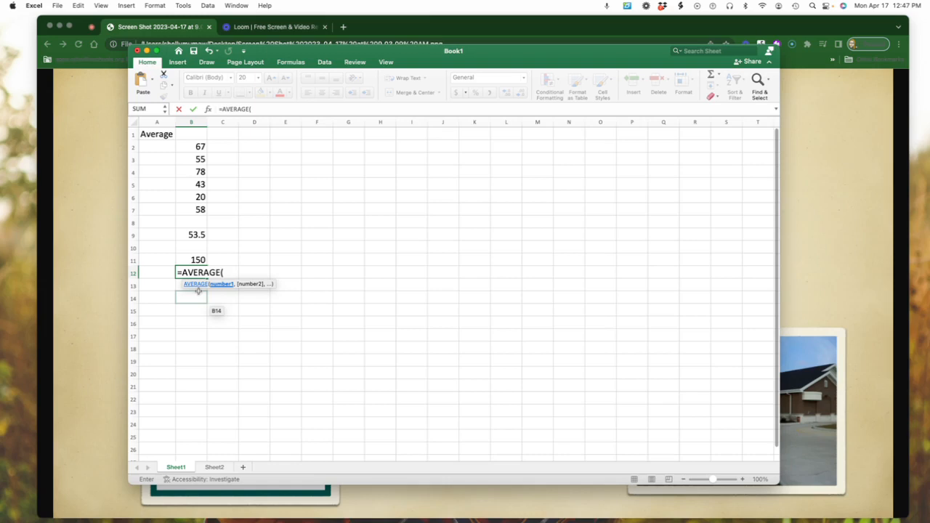
{"action": "type", "text": "50"}
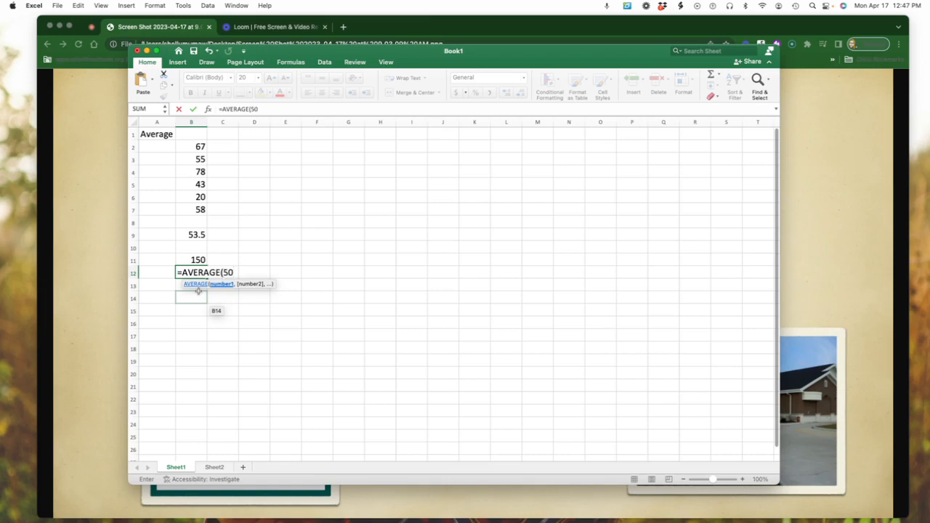
{"action": "type", "text": ","}
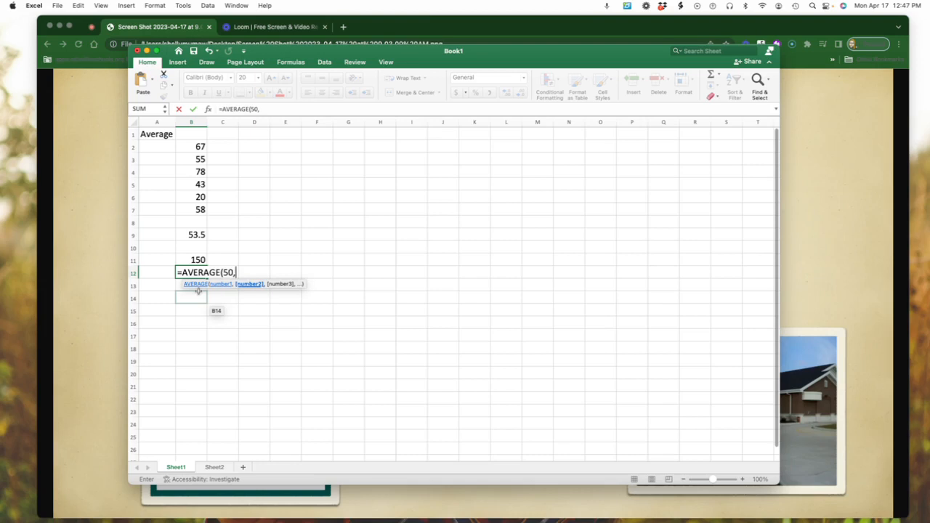
{"action": "type", "text": "75,"}
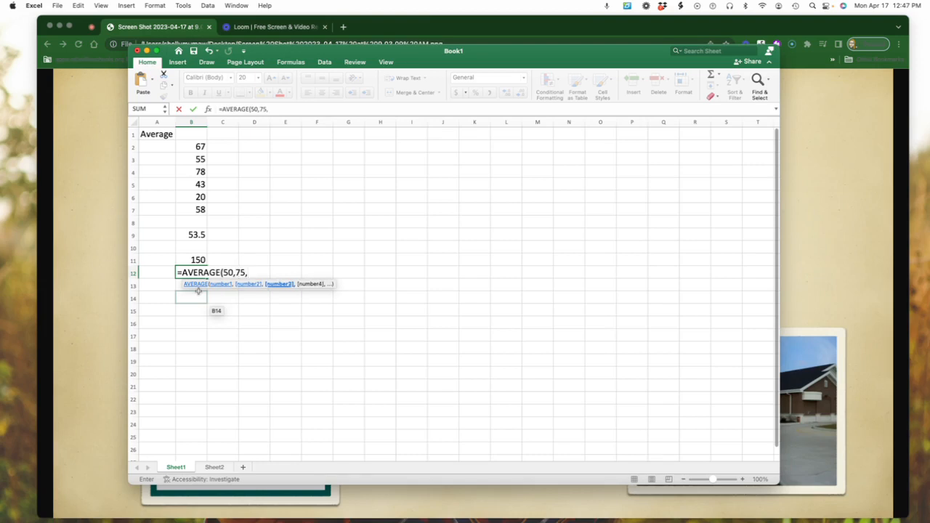
{"action": "type", "text": "100"}
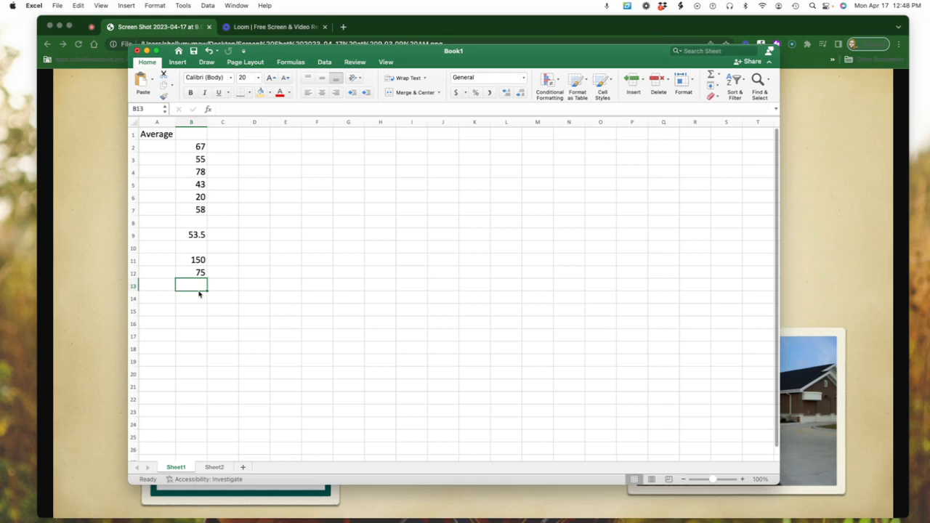
{"action": "mouse_move", "coordinate": [211, 163]}
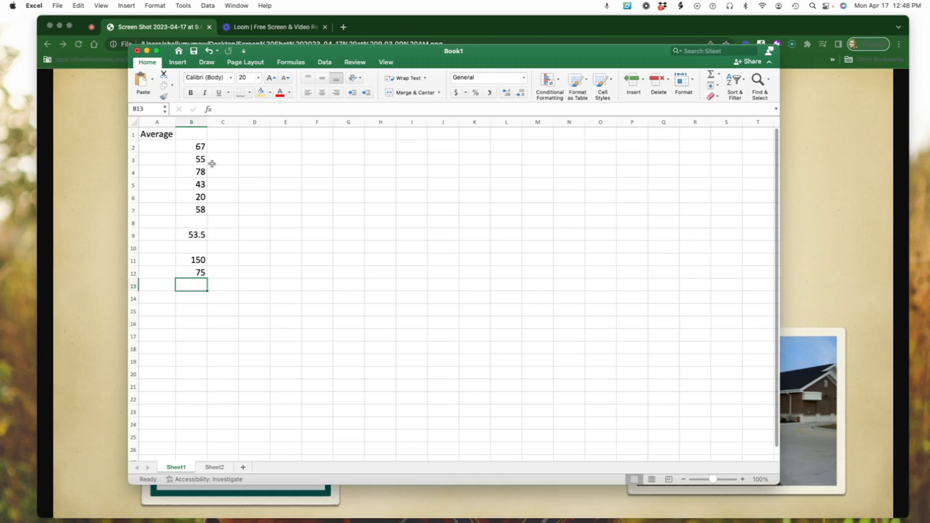
Step: Clear the old average results and rename the A1 header to Sum
{"action": "left_click", "coordinate": [192, 236]}
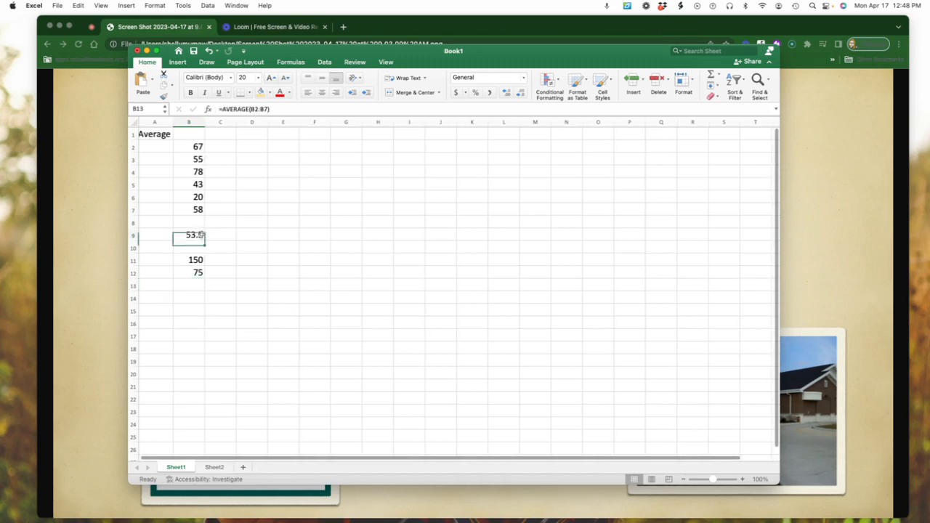
{"action": "left_click", "coordinate": [189, 259]}
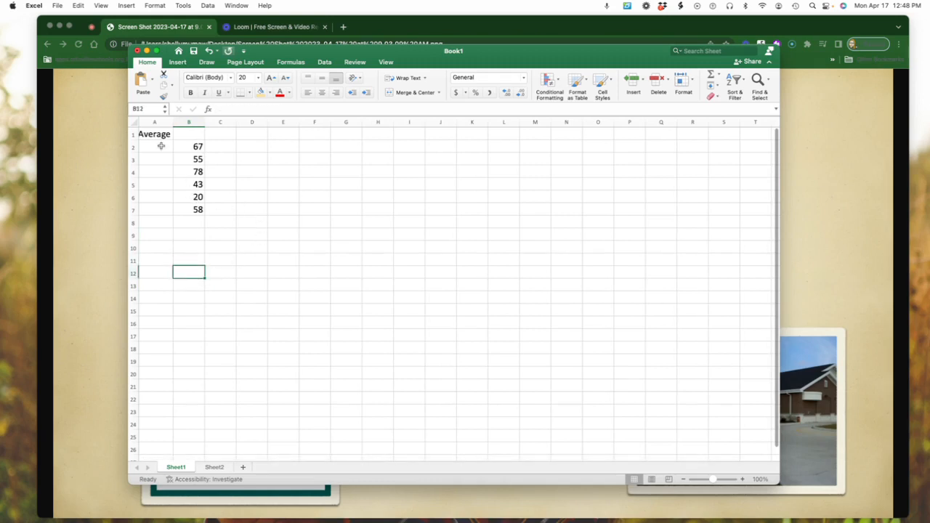
{"action": "double_click", "coordinate": [154, 134]}
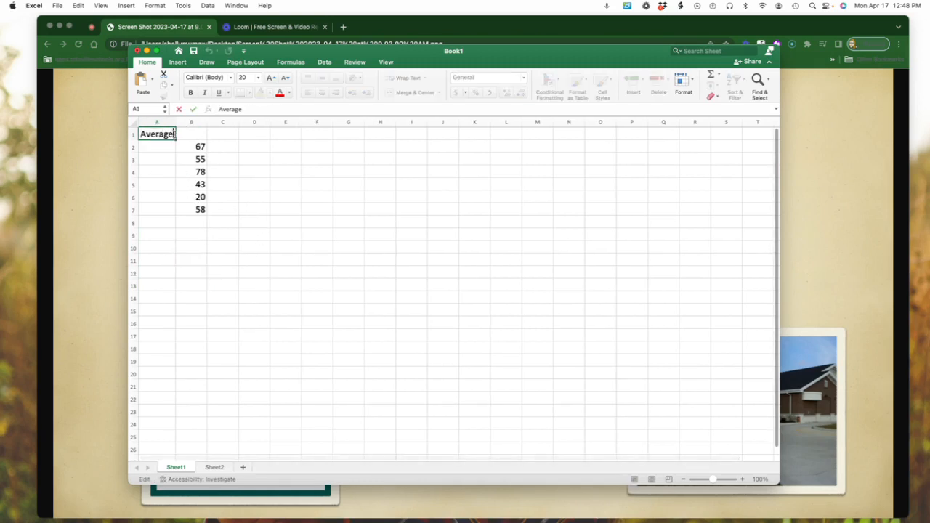
{"action": "type", "text": "Sum"}
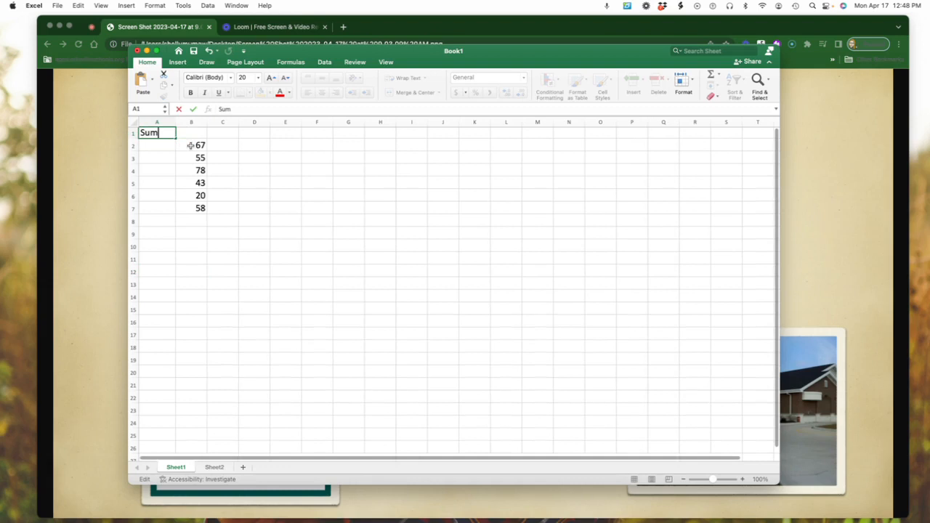
{"action": "left_click", "coordinate": [192, 235]}
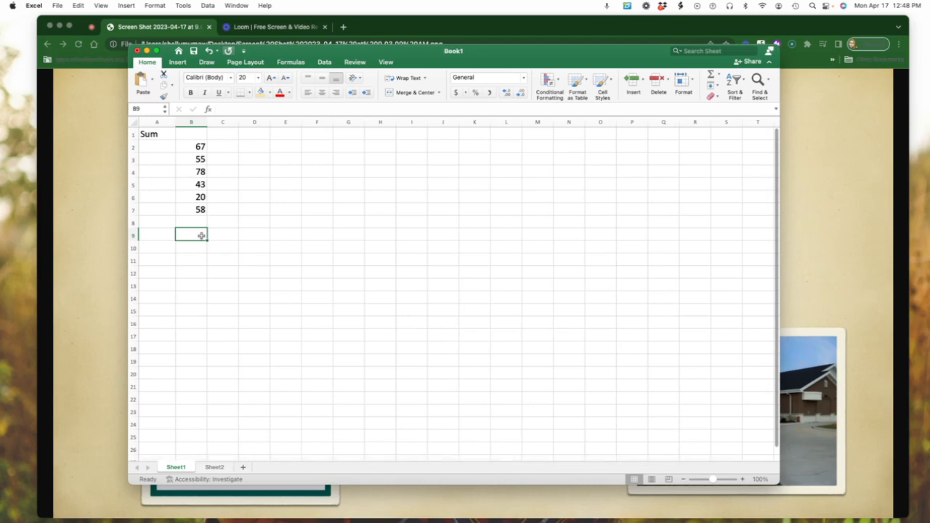
Step: Enter =SUM(B2:B7) in B8, totalling the six values to 321
{"action": "double_click", "coordinate": [192, 236]}
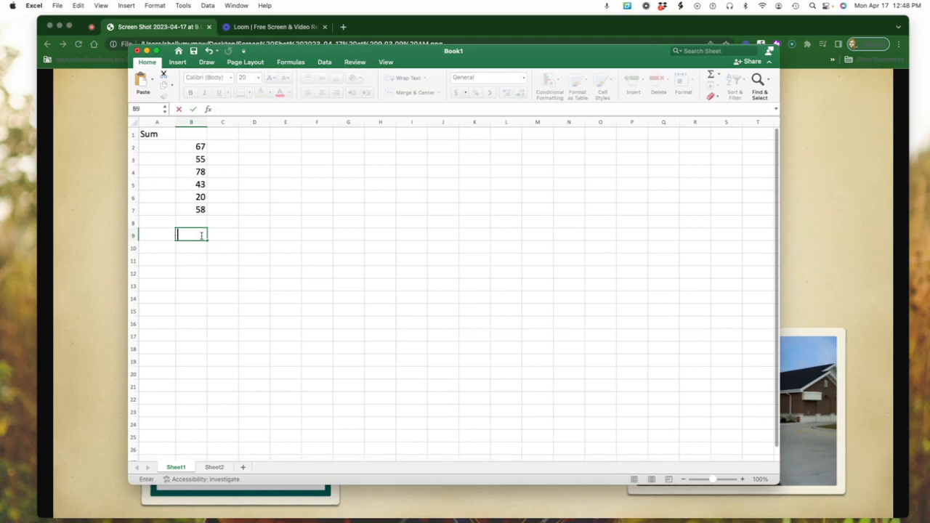
{"action": "type", "text": "="}
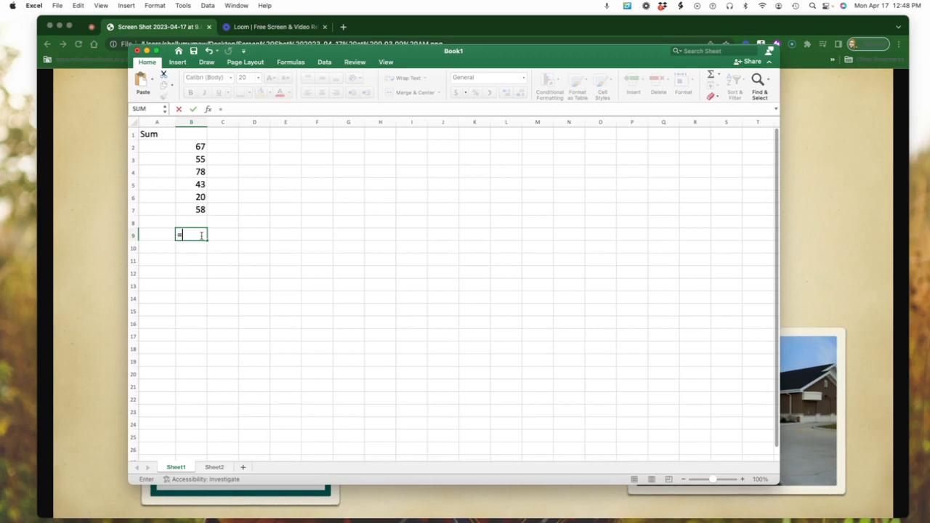
{"action": "type", "text": "sum"}
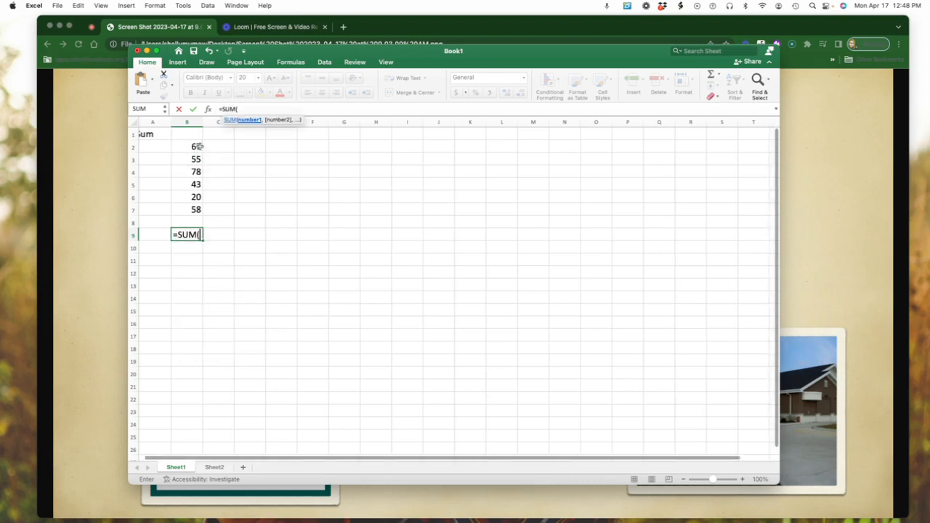
{"action": "left_click", "coordinate": [191, 145]}
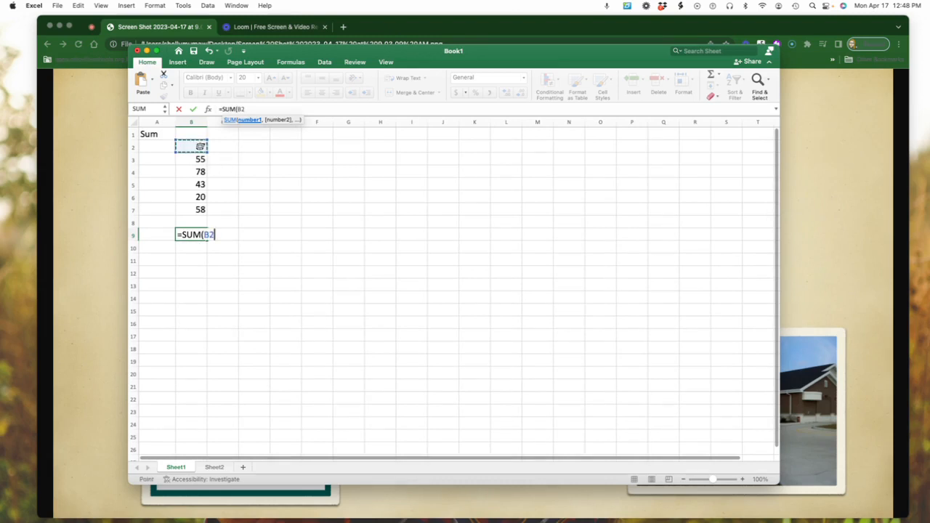
{"action": "type", "text": "67"}
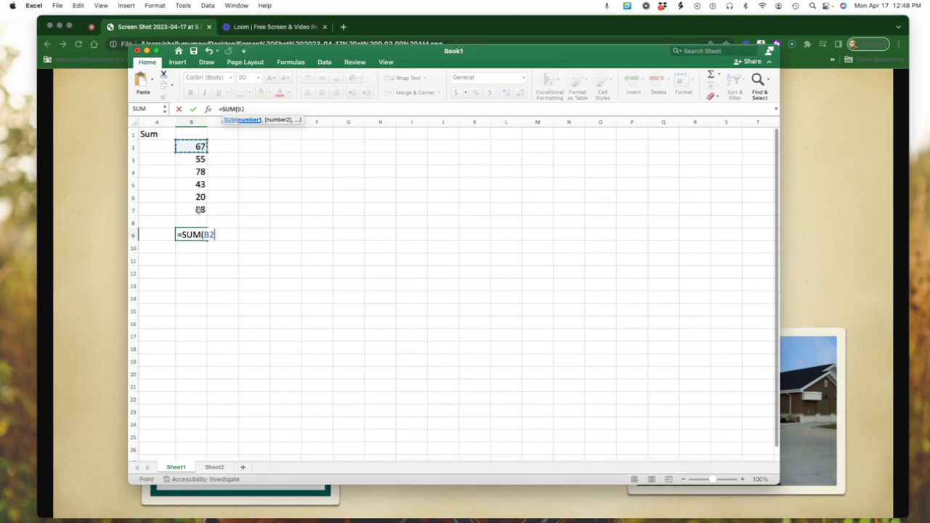
{"action": "left_click_drag", "start_coordinate": [201, 146], "coordinate": [200, 209]}
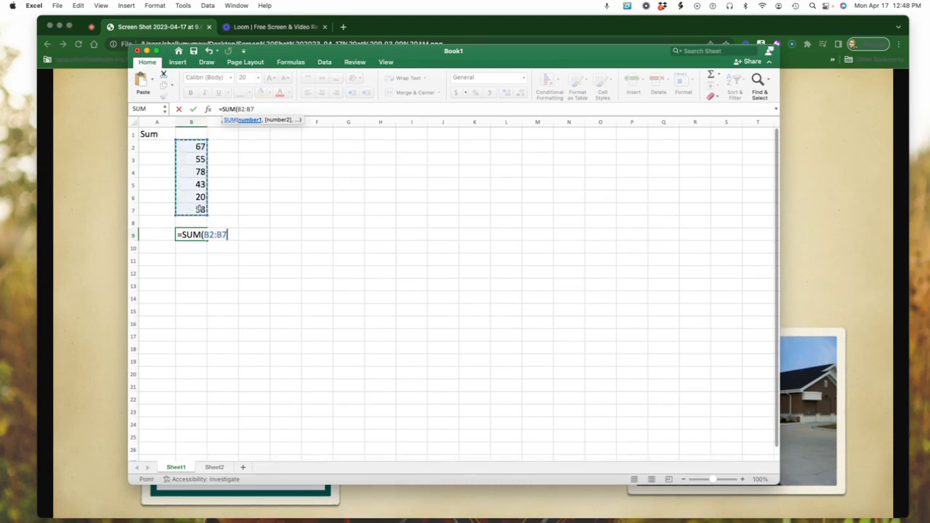
{"action": "type", "text": ")"}
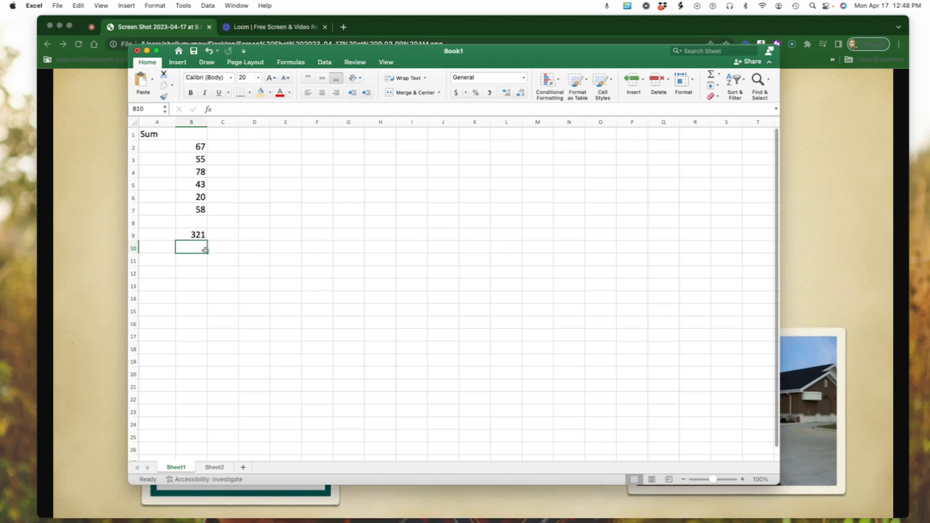
Step: Enter =SUM(56,65,43) in B12, returning 164
{"action": "left_click", "coordinate": [192, 274]}
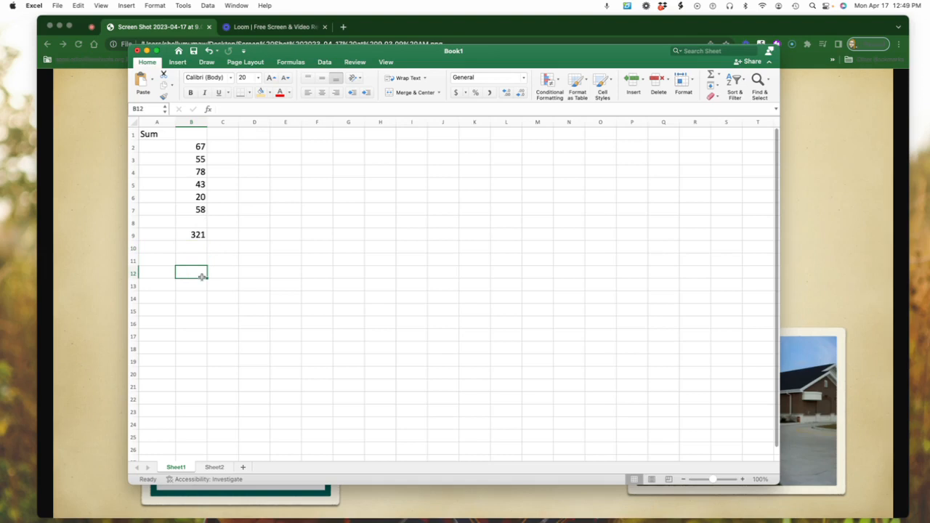
{"action": "type", "text": "=s"}
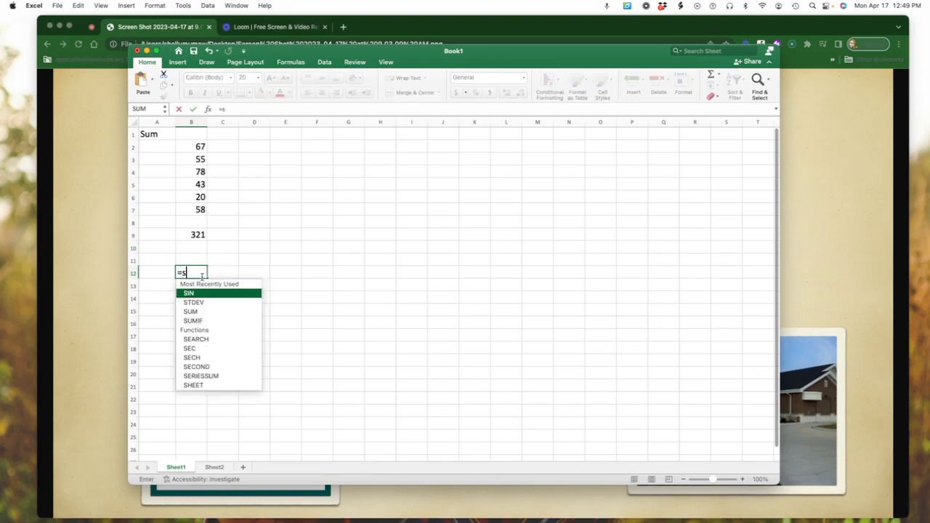
{"action": "type", "text": "um("}
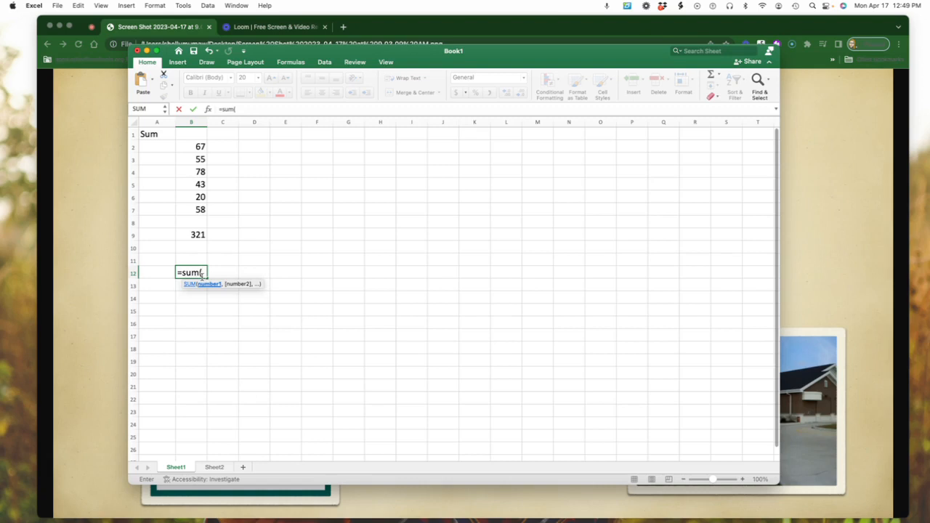
{"action": "type", "text": "56"}
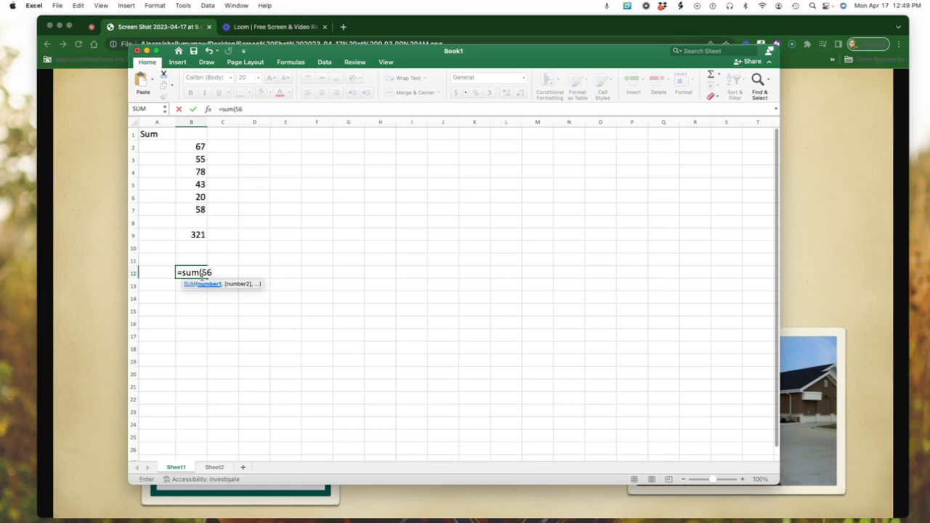
{"action": "type", "text": ",65"}
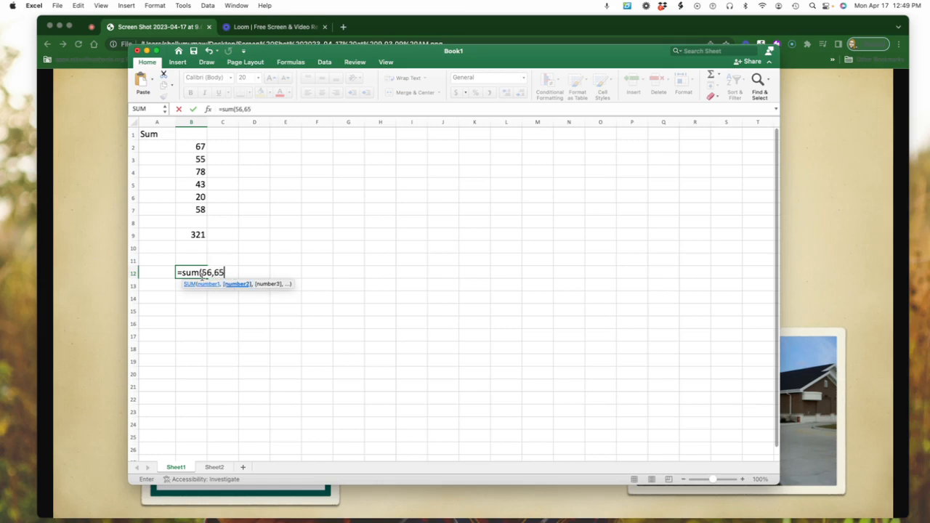
{"action": "type", "text": ","}
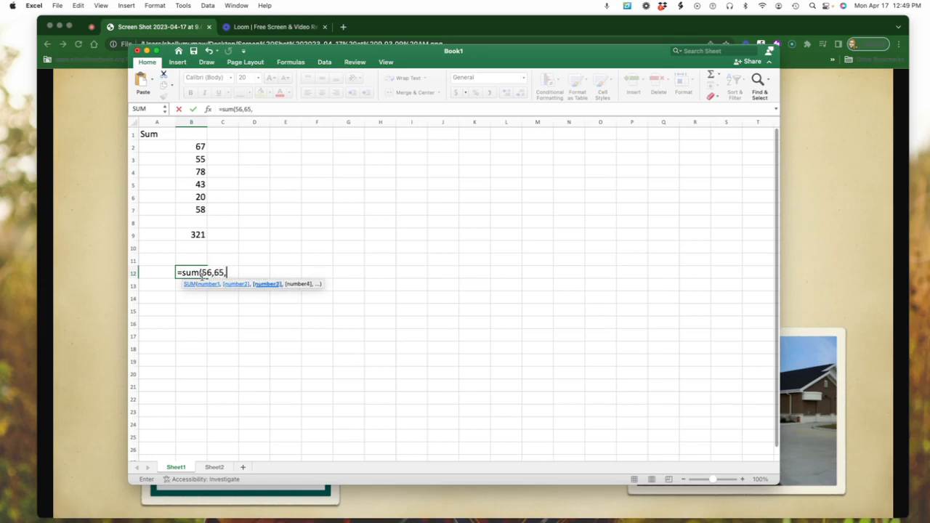
{"action": "type", "text": "43"}
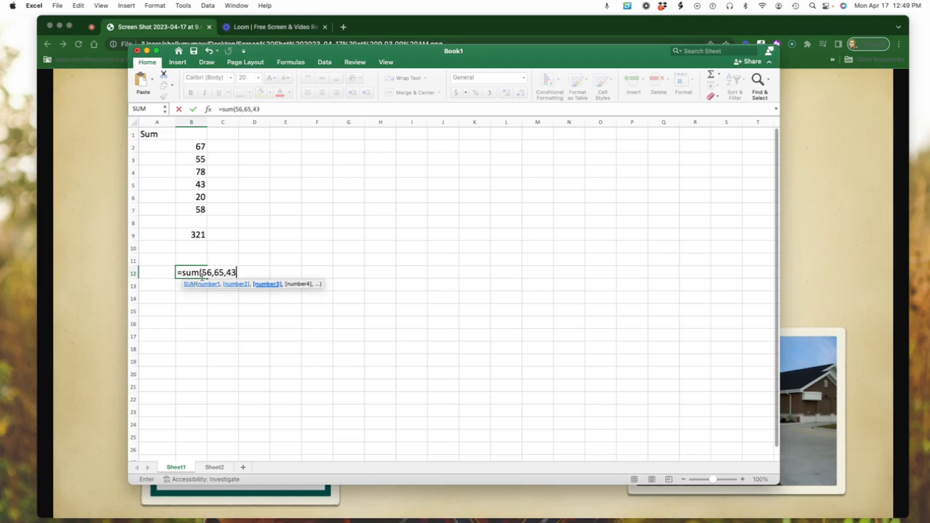
{"action": "type", "text": ")"}
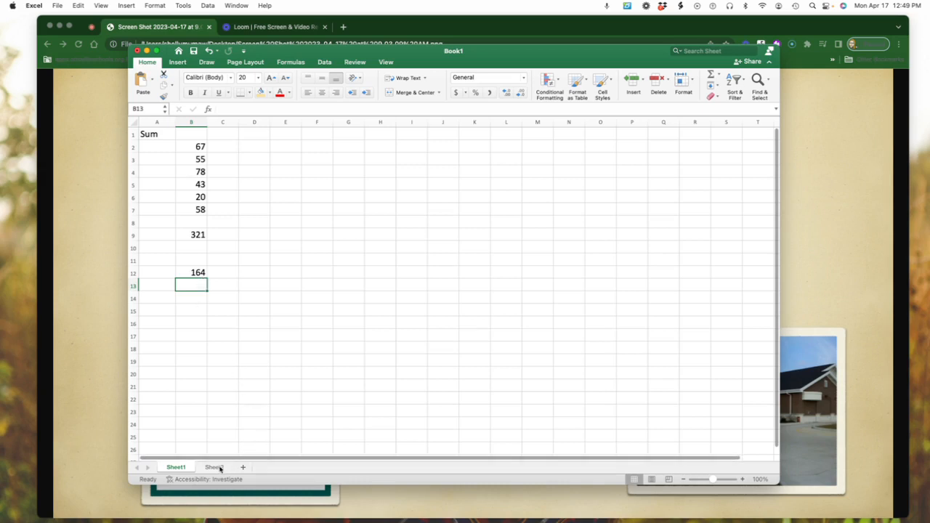
Step: Switch to Sheet2 to build the supplies table
{"action": "left_click", "coordinate": [213, 467]}
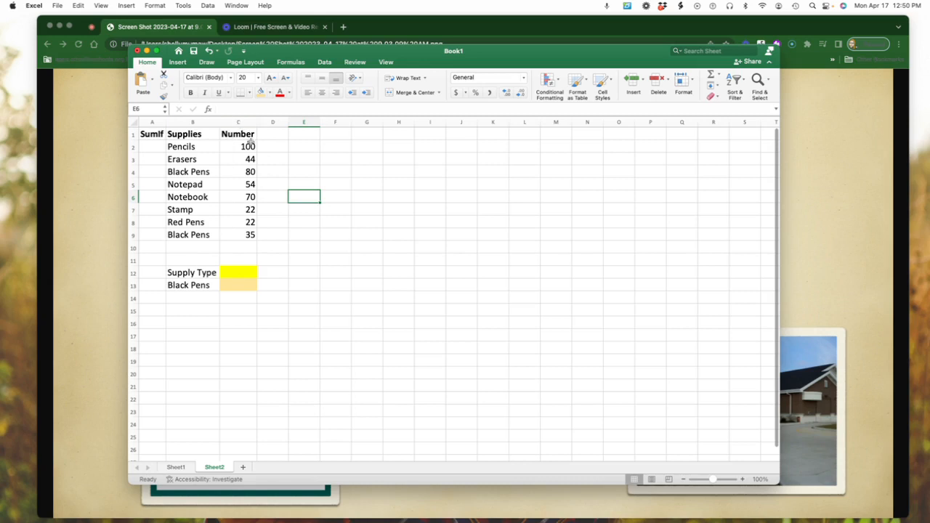
Step: Enter =SUM(C2:C9) beside Supply Type, dismissing the circular reference warning, to show 427
{"action": "left_click", "coordinate": [239, 274]}
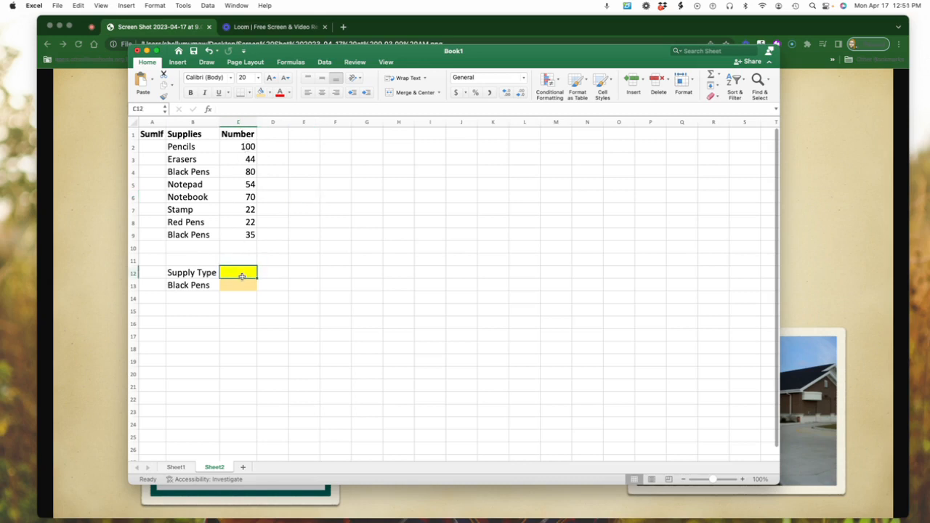
{"action": "type", "text": "="}
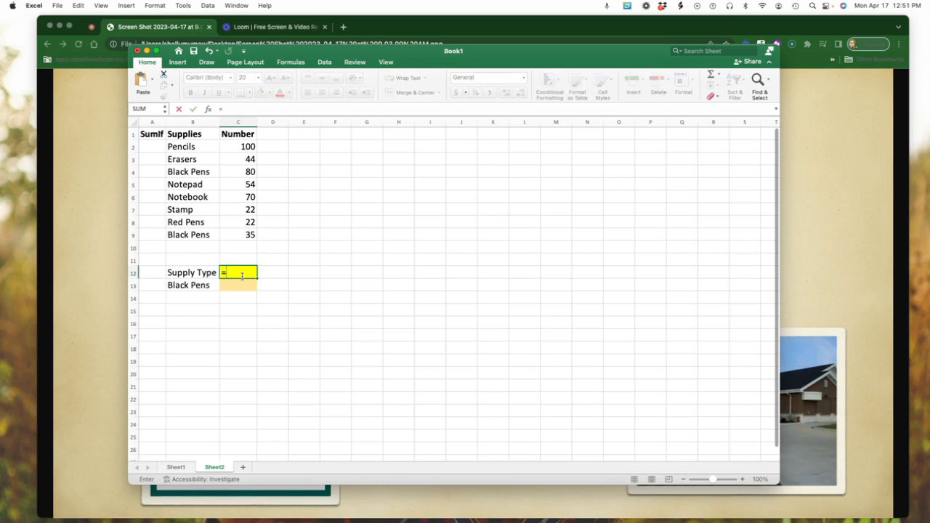
{"action": "type", "text": "sum"}
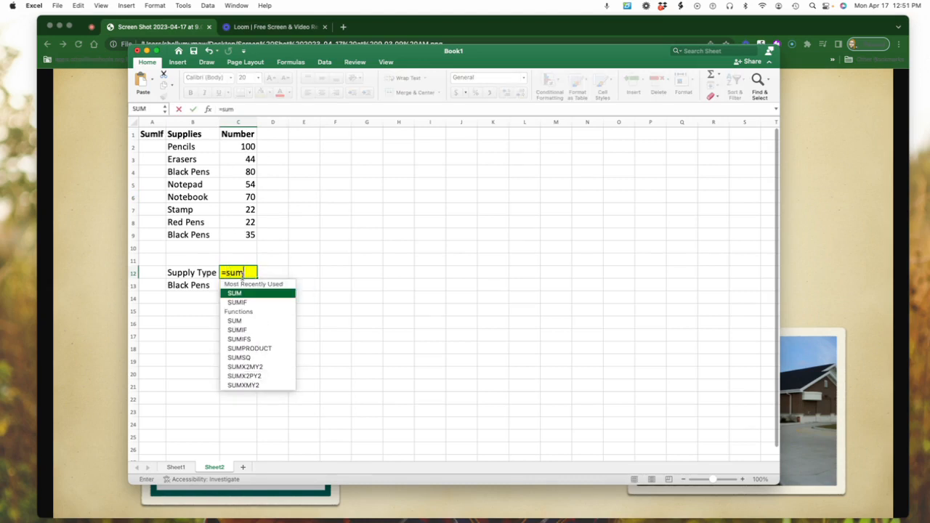
{"action": "type", "text": "("}
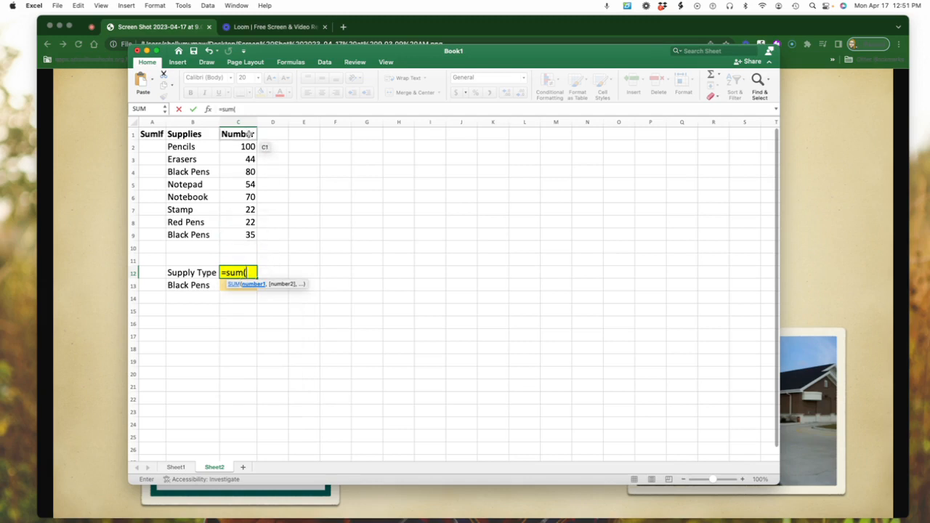
{"action": "left_click", "coordinate": [247, 145]}
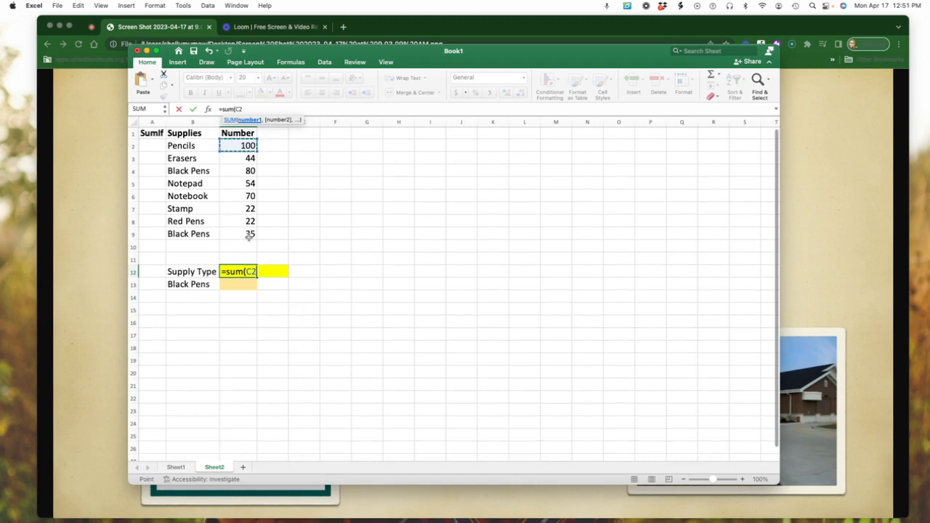
{"action": "left_click_drag", "start_coordinate": [247, 145], "coordinate": [247, 233]}
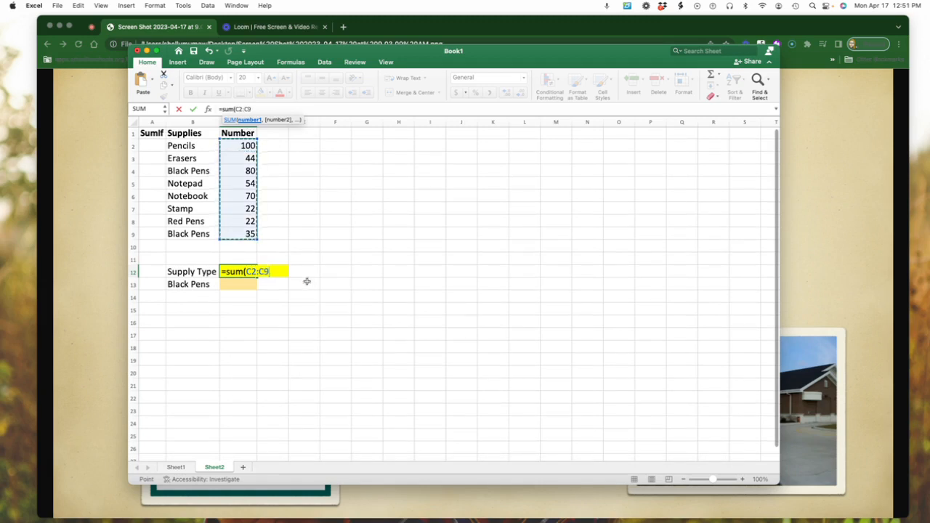
{"action": "type", "text": "0"}
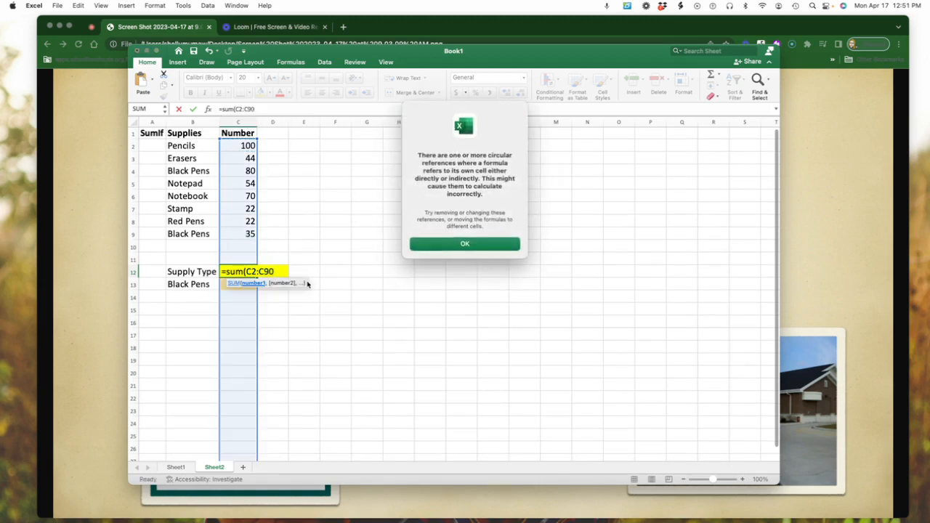
{"action": "left_click", "coordinate": [465, 244]}
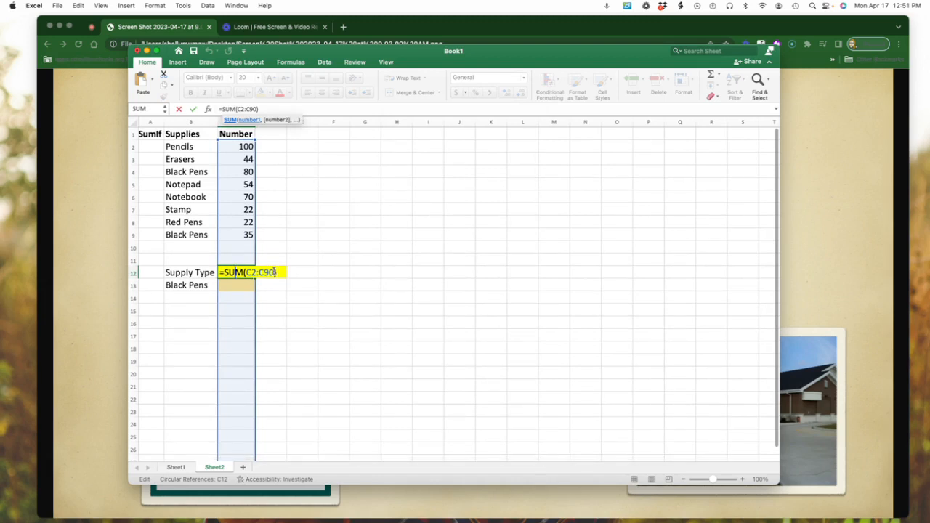
{"action": "key", "text": "Backspace"}
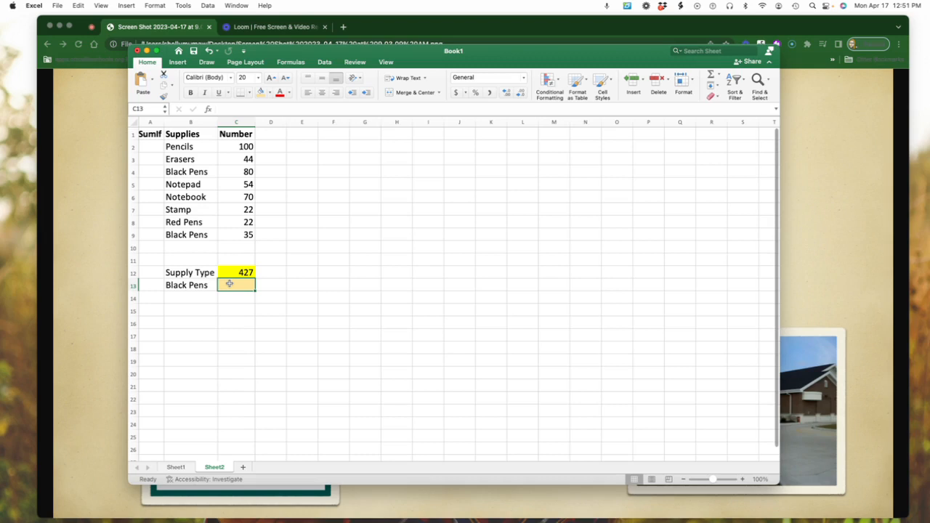
Step: Enter =SUMIF(B2:B9, B13, C2:C9) beside Black Pens to total only Black Pens rows
{"action": "type", "text": "="}
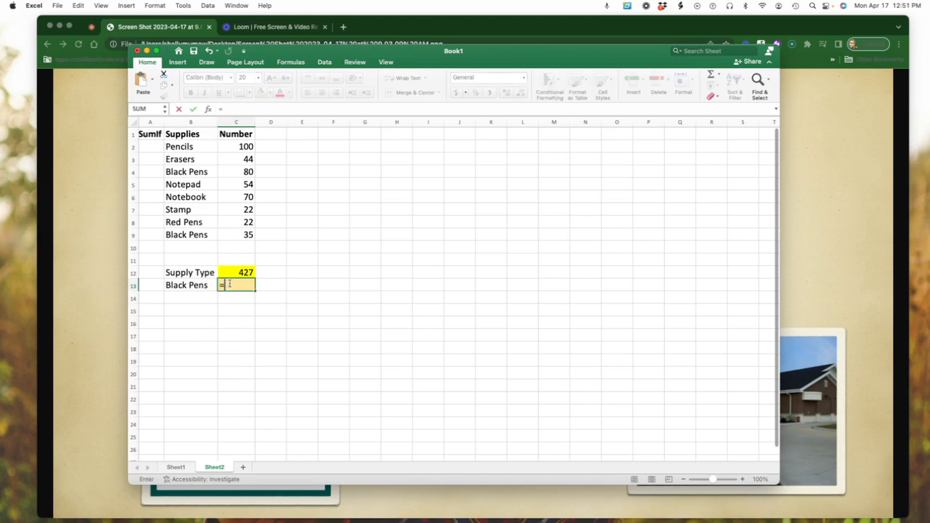
{"action": "type", "text": "sum"}
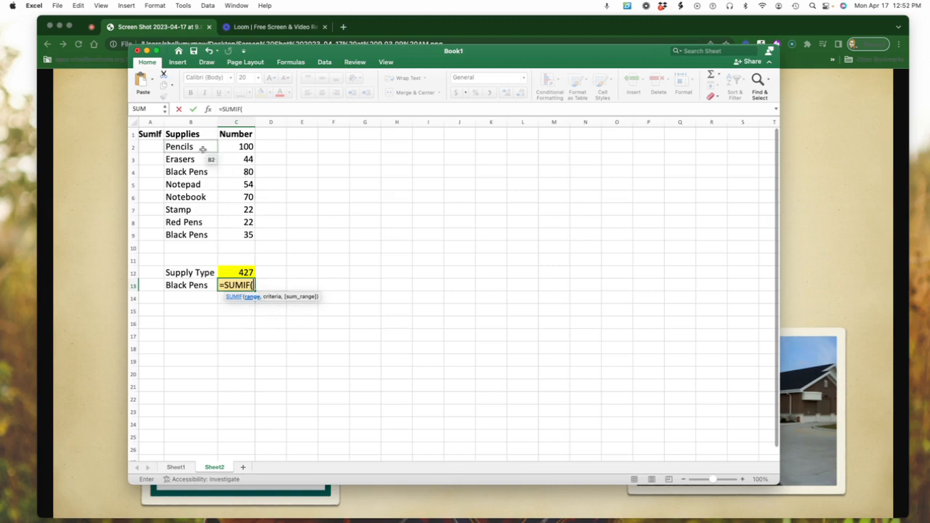
{"action": "left_click", "coordinate": [192, 145]}
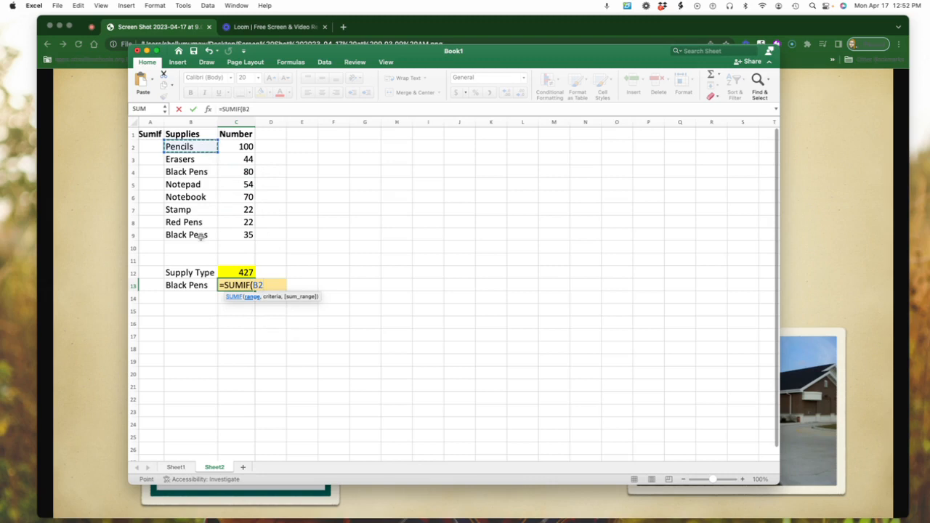
{"action": "left_click_drag", "start_coordinate": [180, 146], "coordinate": [180, 235]}
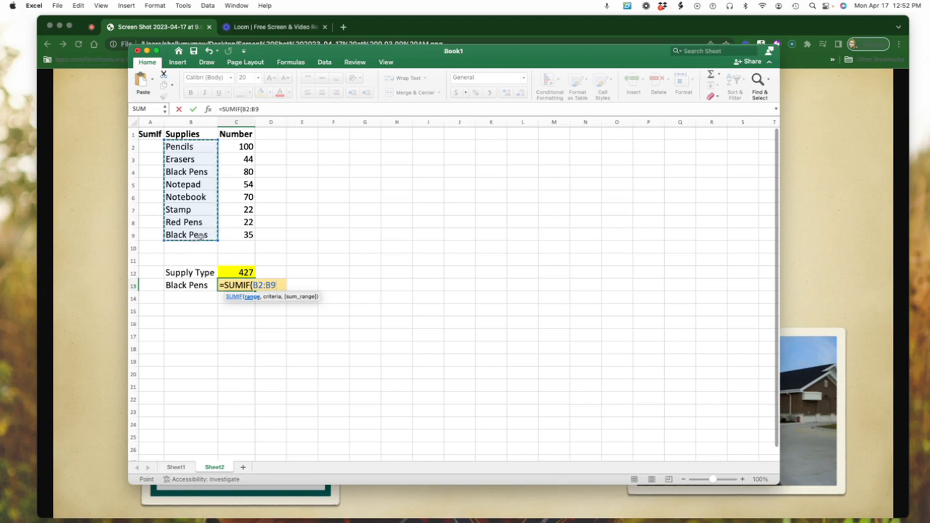
{"action": "type", "text": ","}
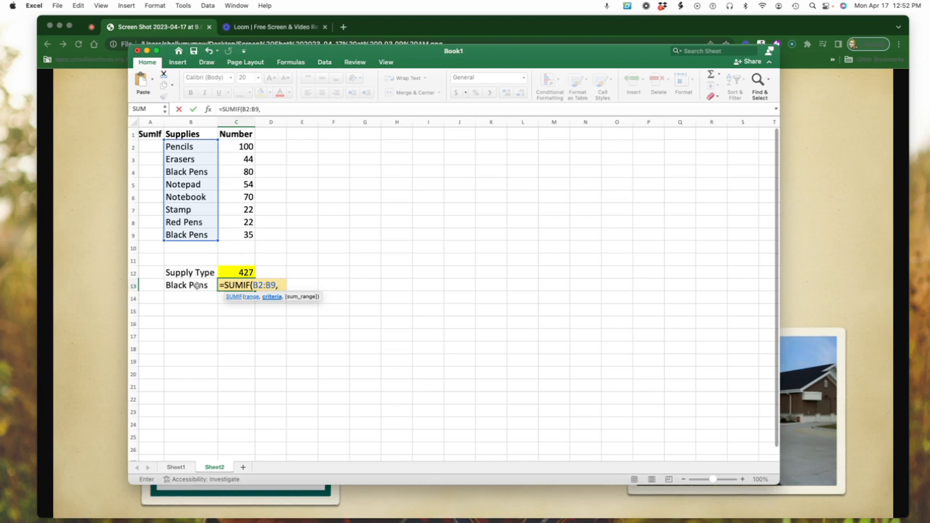
{"action": "left_click", "coordinate": [190, 283]}
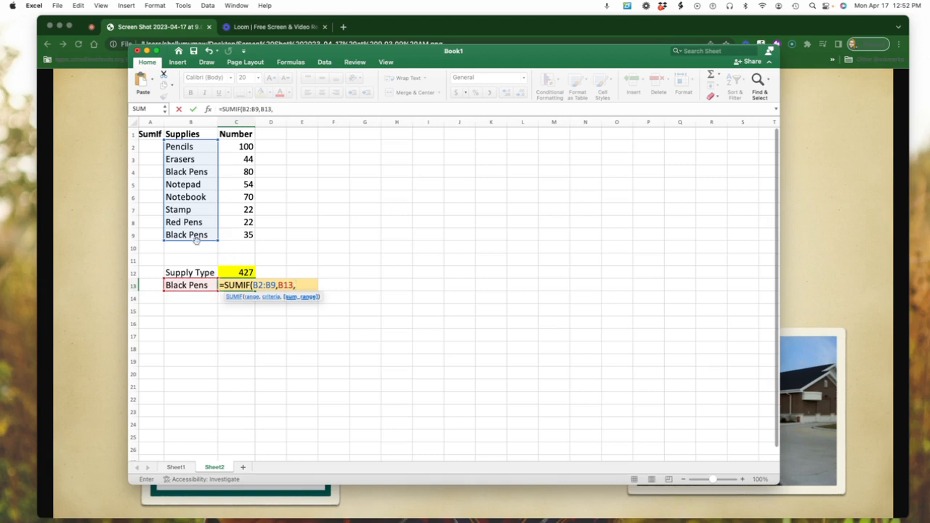
{"action": "left_click", "coordinate": [235, 145]}
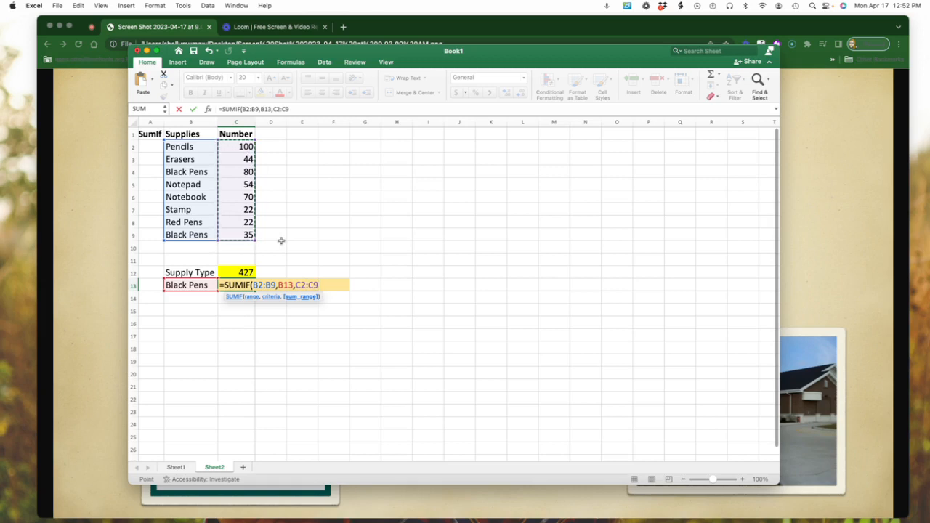
{"action": "type", "text": ")"}
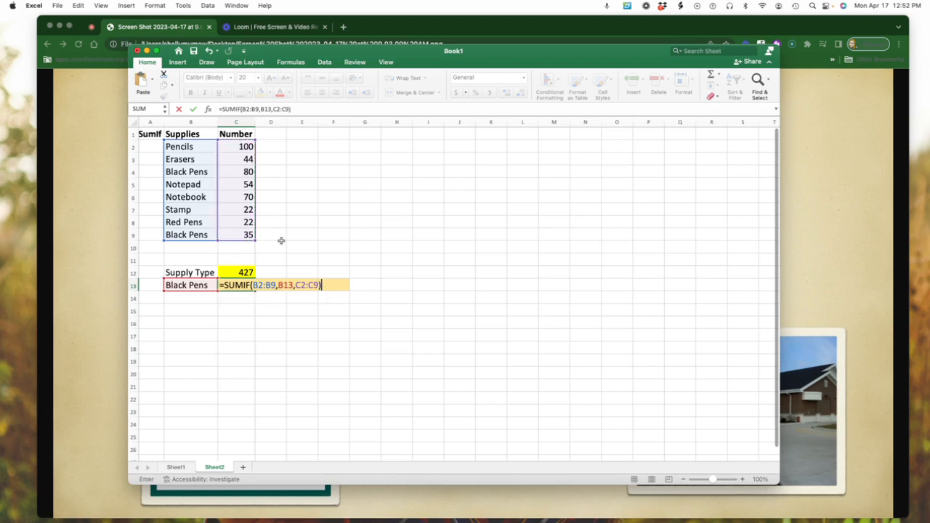